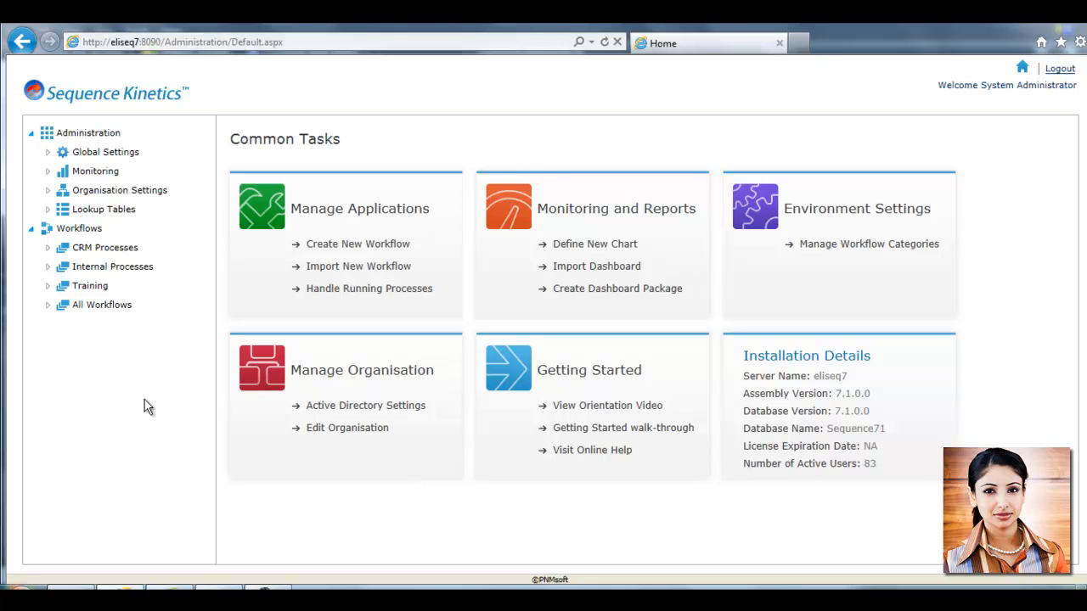
pyautogui.moveTo(359, 265)
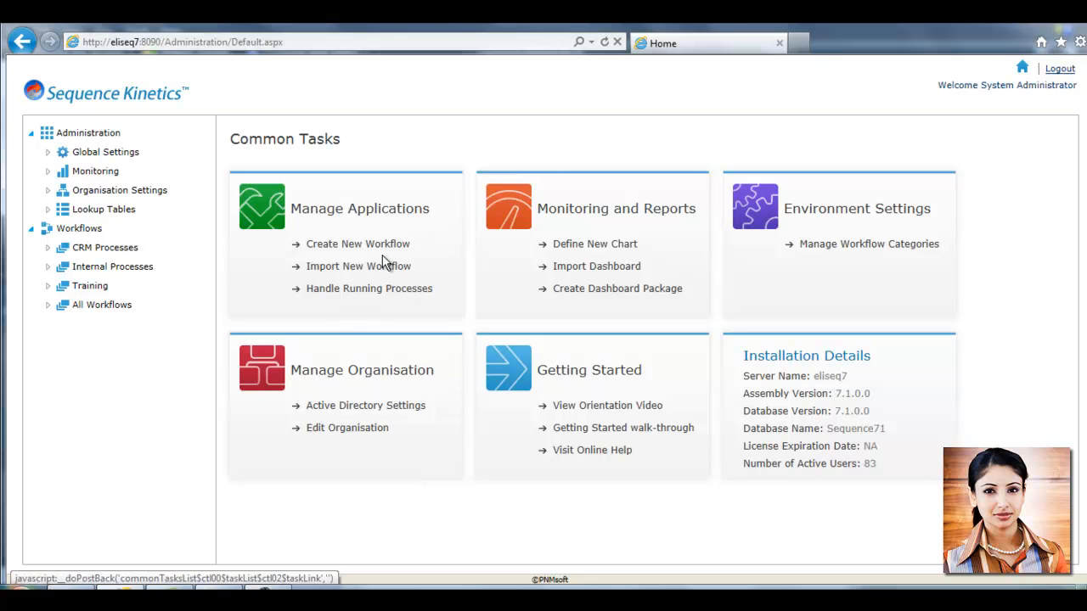
# - Create workflow 'Solera Web Form' with alias and description 'New service from solera.' in the wizard
pyautogui.click(357, 244)
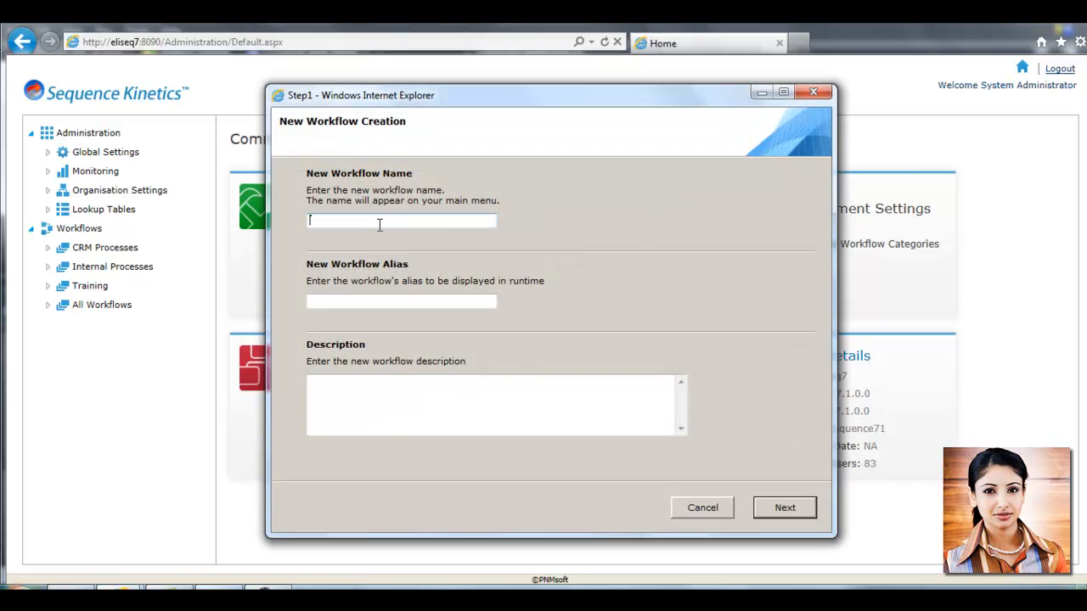
pyautogui.write('Solera Web Form')
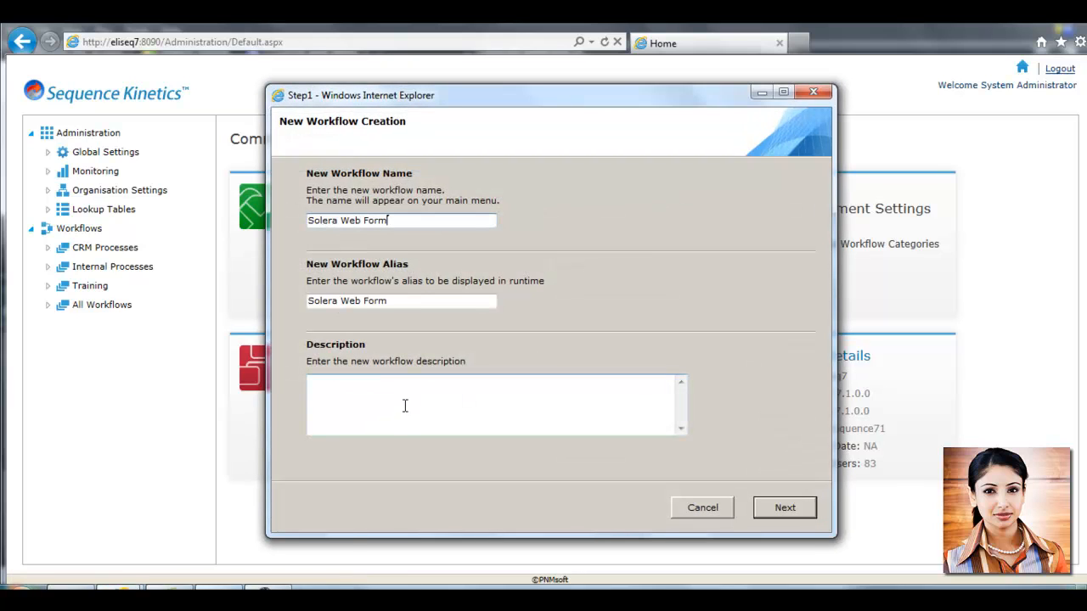
pyautogui.write('New service from solera.')
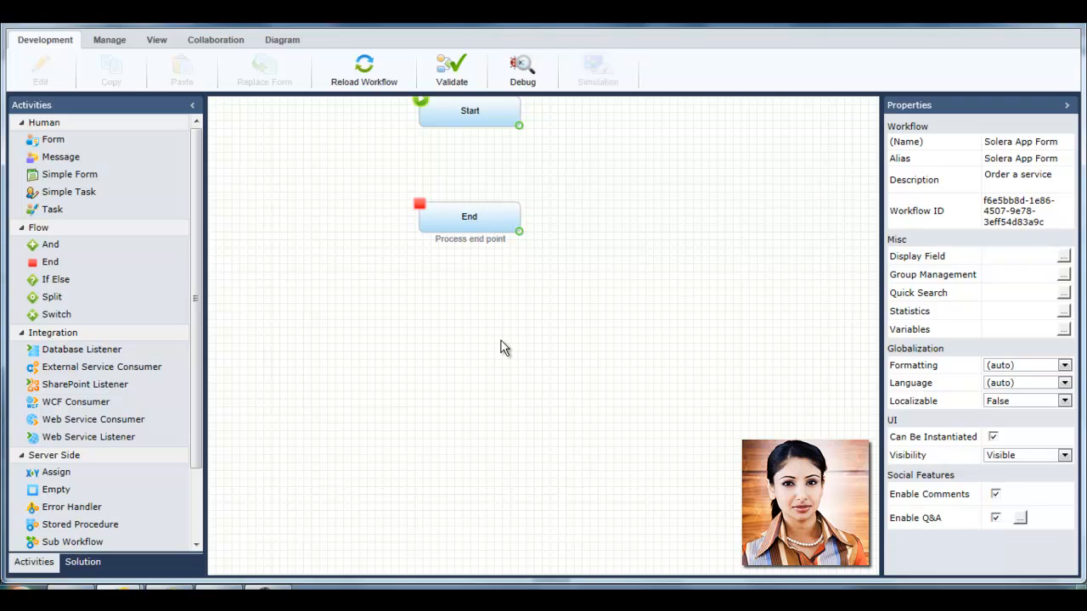
pyautogui.moveTo(92, 214)
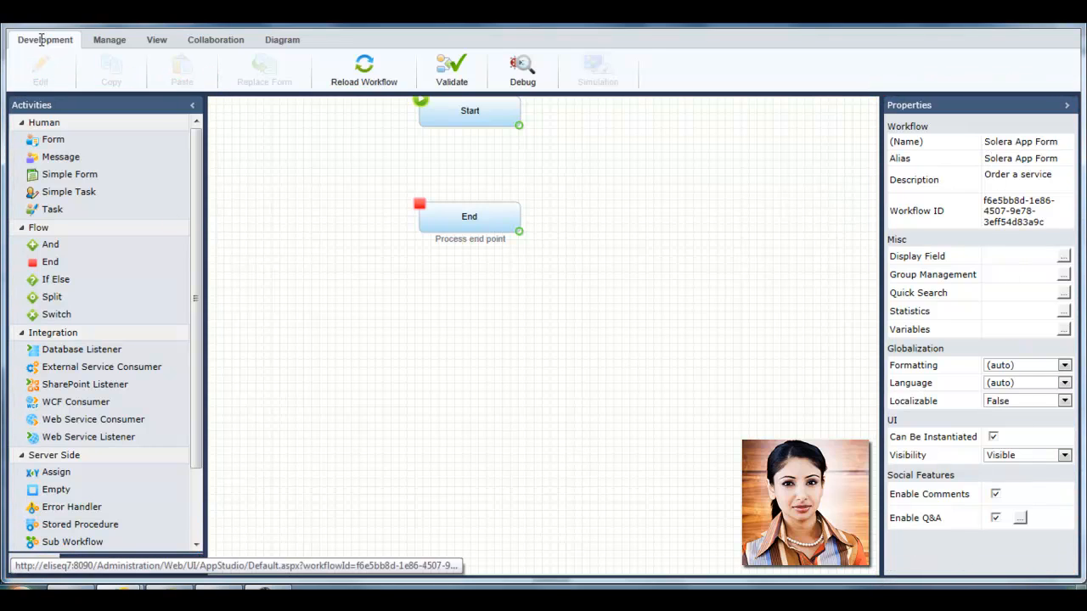
# - Browse the Diagram ribbon and return to Development before placing Form1 after Start
pyautogui.click(156, 39)
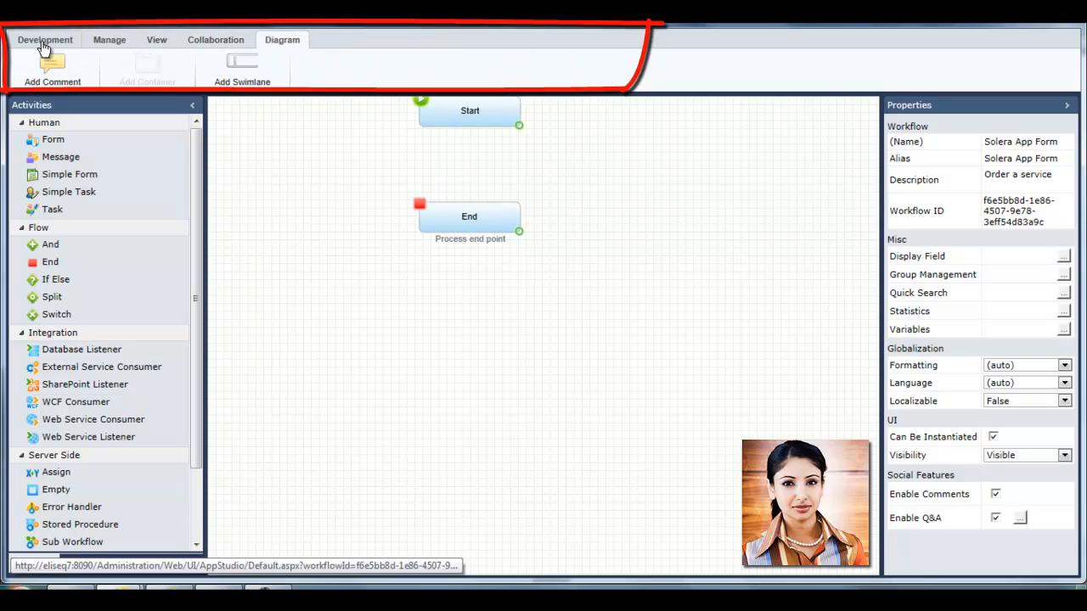
pyautogui.click(44, 41)
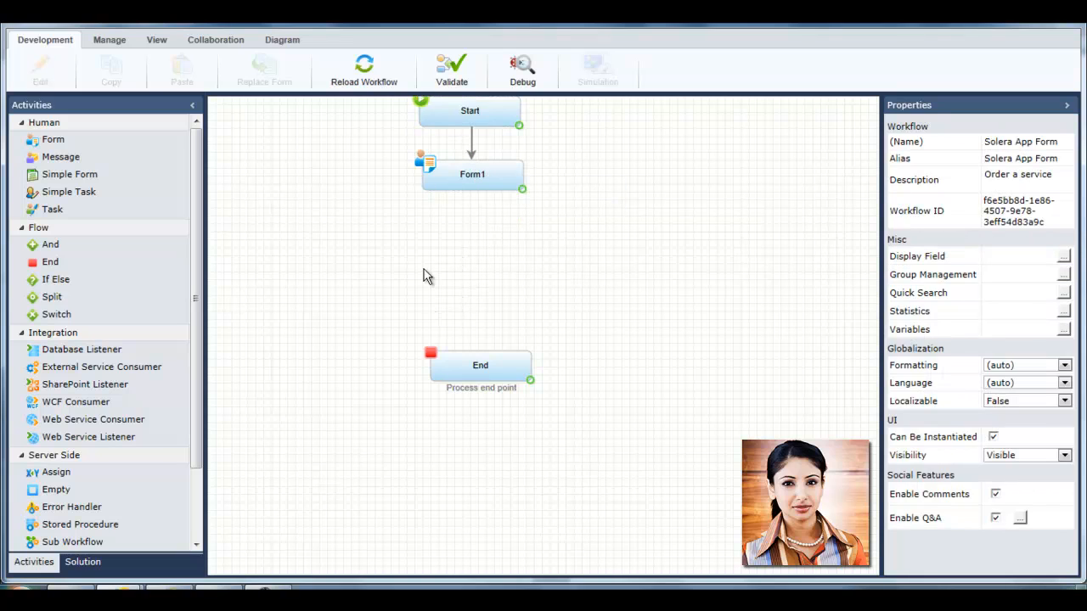
# - Place a new Task activity on the diagram below Form1 and select it for connecting
pyautogui.moveTo(51, 210); pyautogui.dragTo(543, 335)
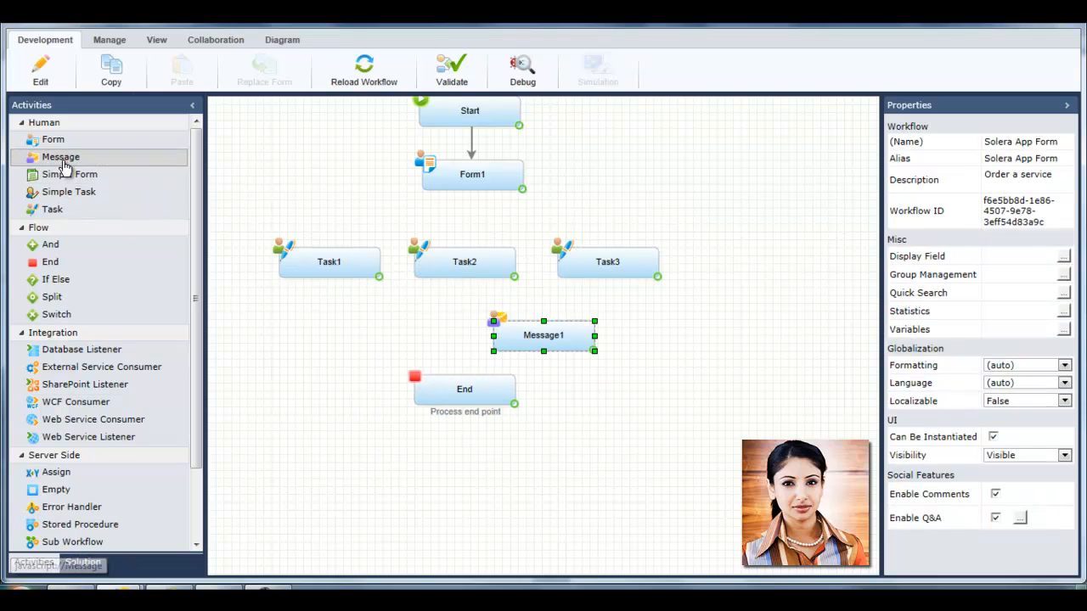
pyautogui.click(544, 334)
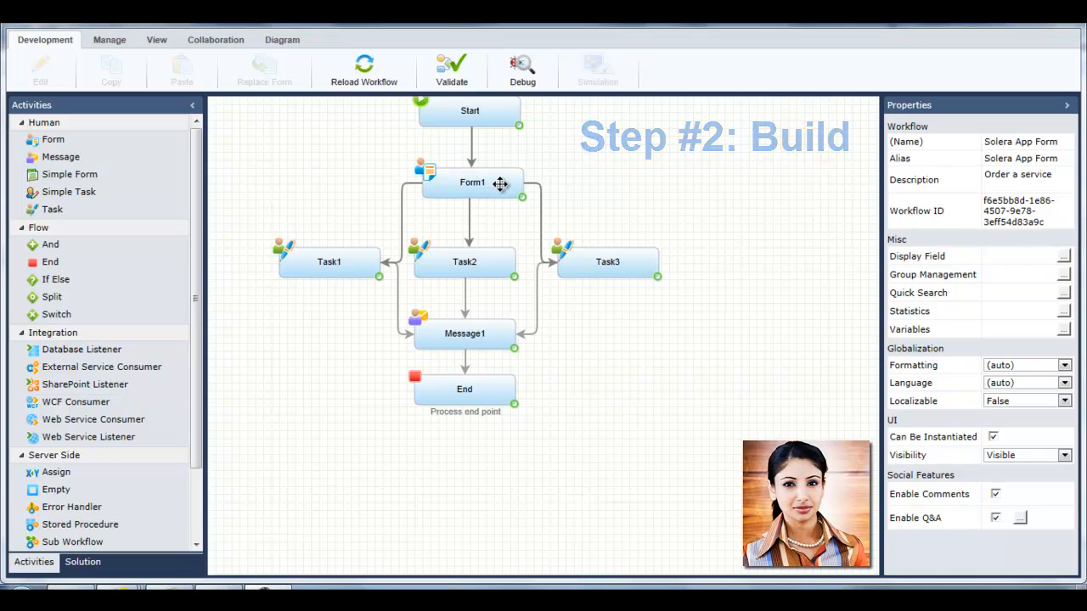
# - Rename Form1 to 'Web Order Form' as name, alias and description, then continue to Form Definition
pyautogui.doubleClick(472, 184)
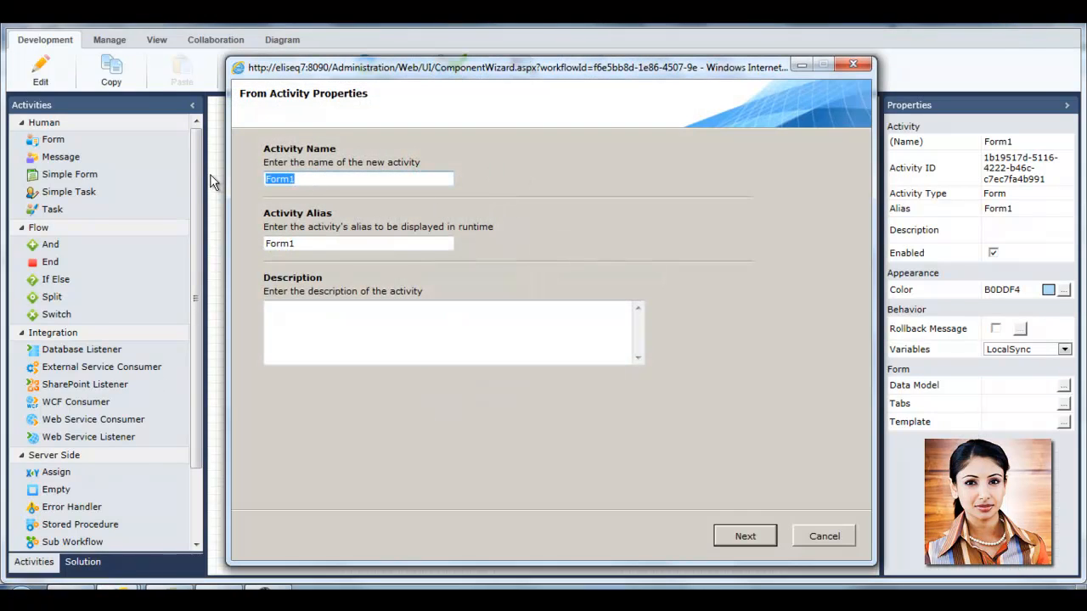
pyautogui.write('Web Order F')
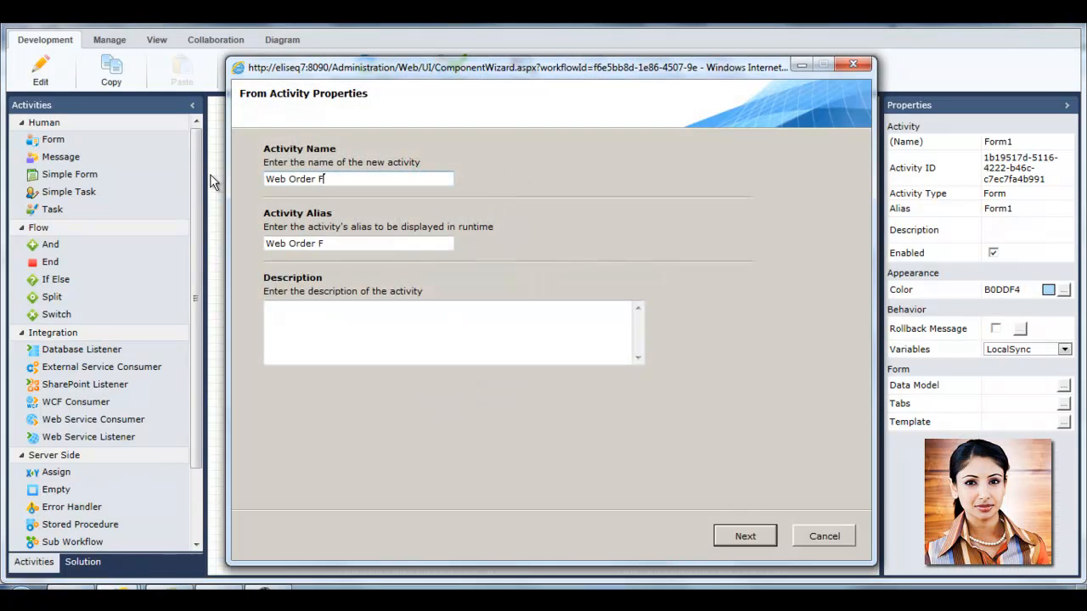
pyautogui.write('Web Order Form')
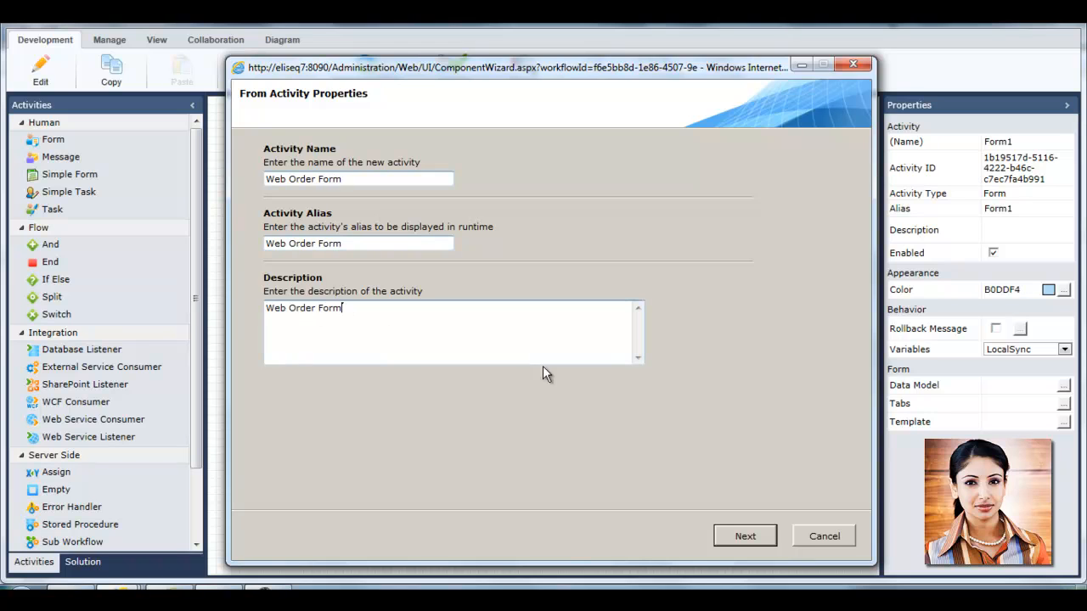
pyautogui.click(744, 536)
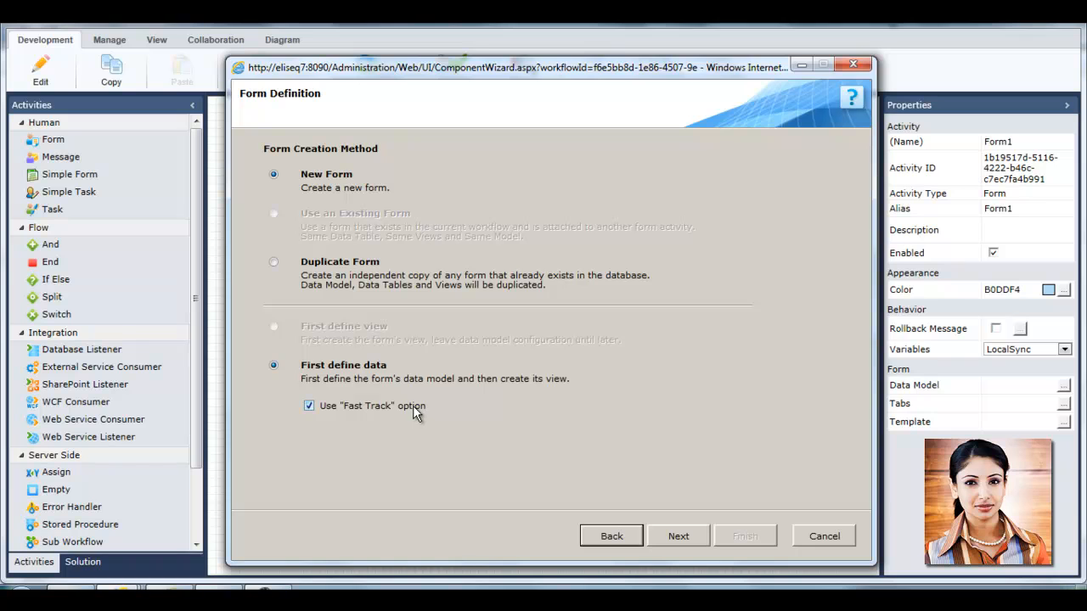
# - Add data fields Name, Phone, Date and Service, making Service a List (Data Source Based), and continue
pyautogui.click(678, 536)
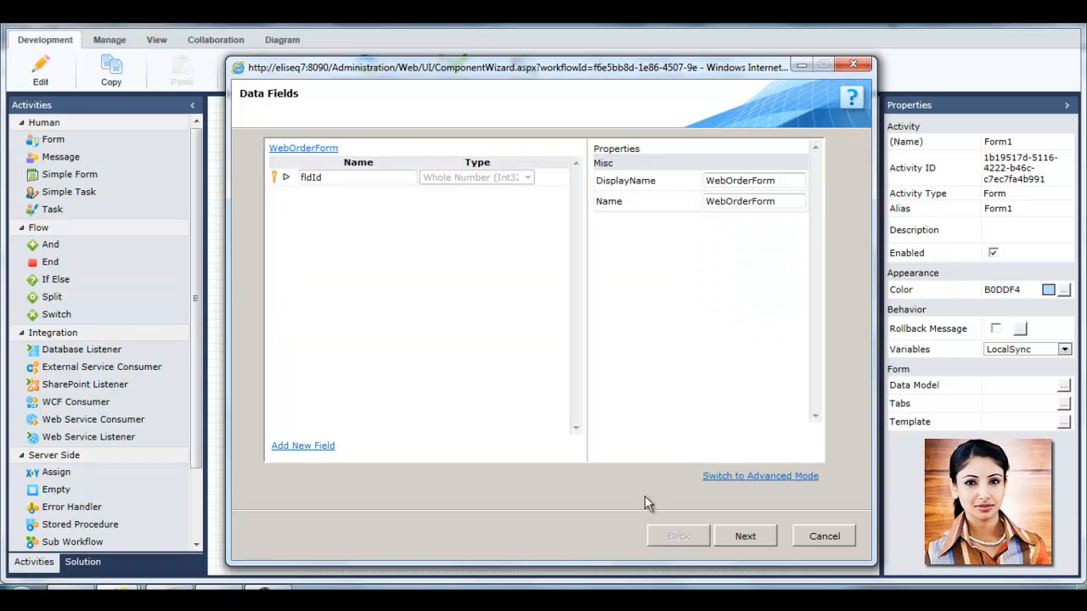
pyautogui.click(303, 445)
pyautogui.write('Name')
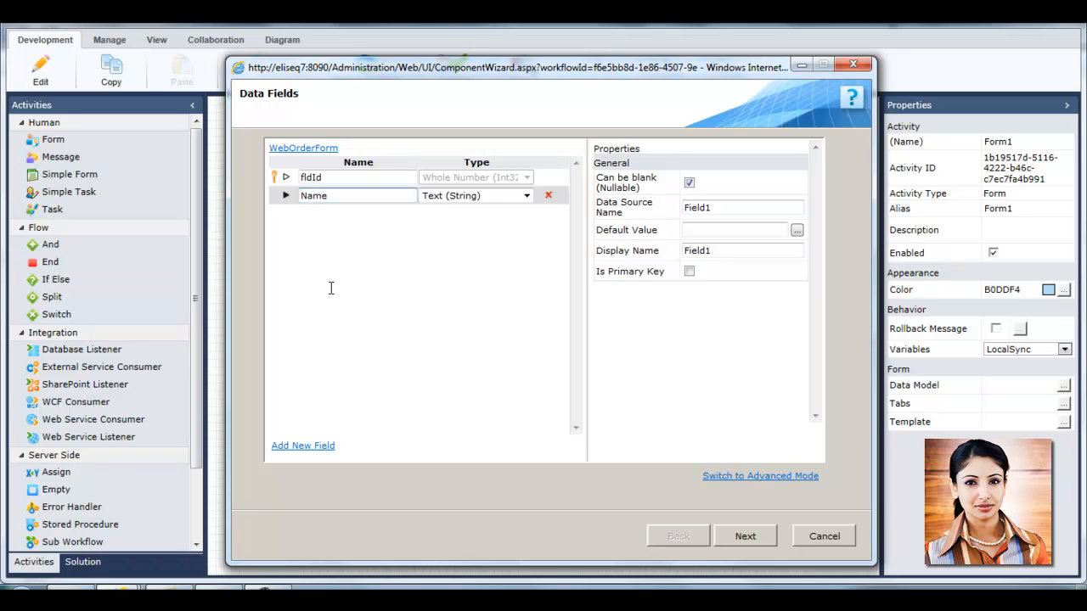
pyautogui.click(302, 445)
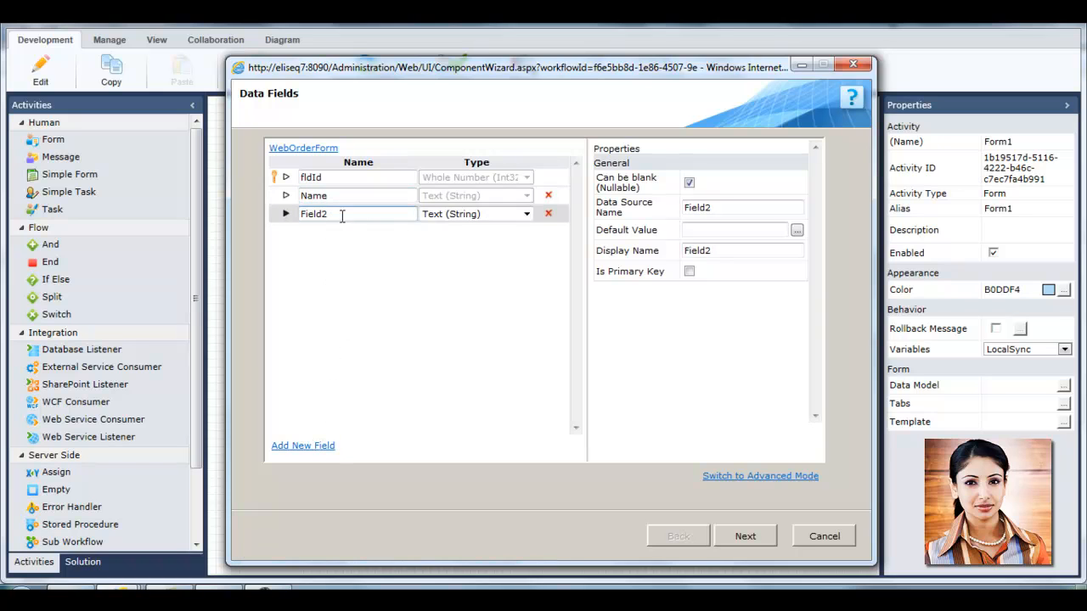
pyautogui.write('Phone')
pyautogui.write('Service')
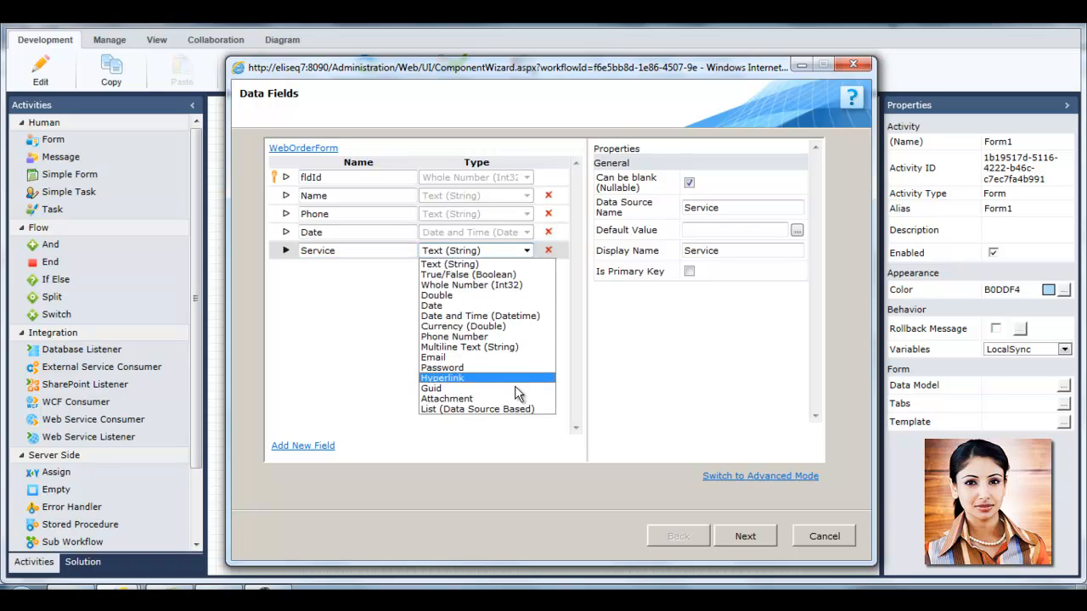
pyautogui.click(476, 408)
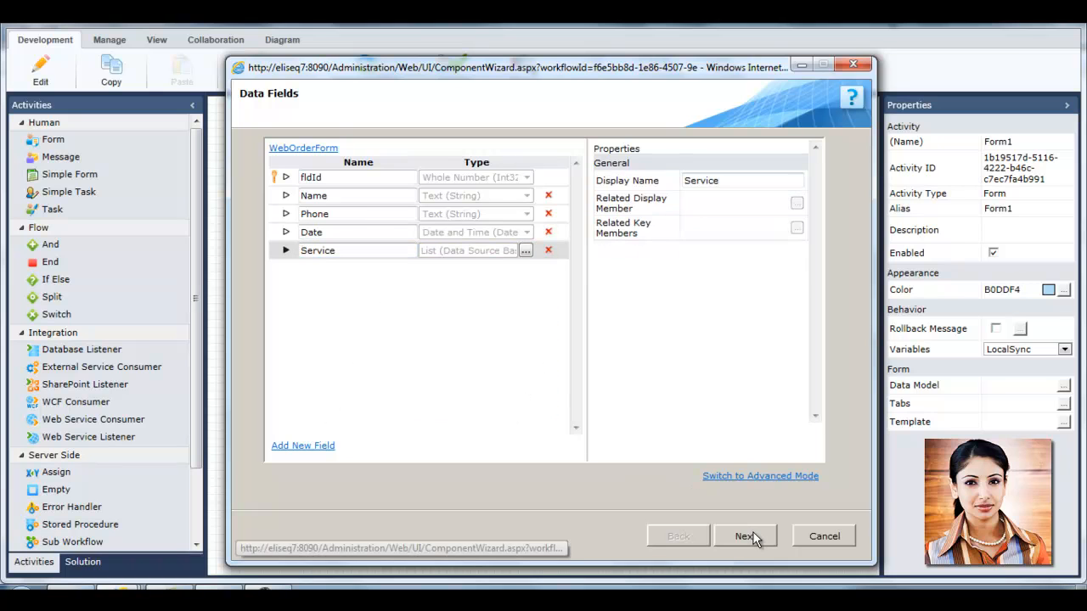
pyautogui.click(744, 537)
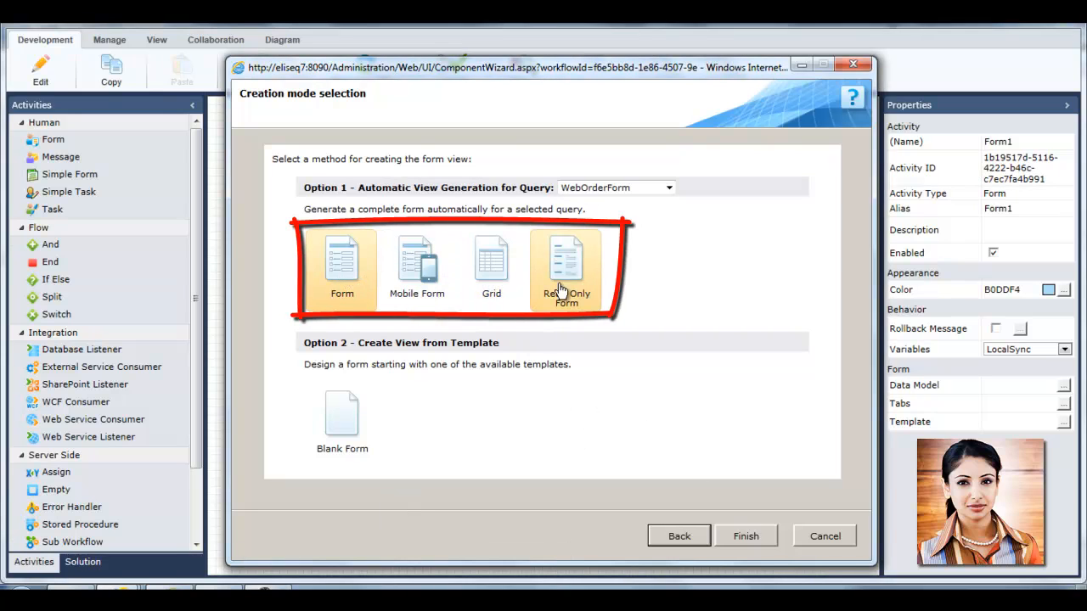
# - Choose Automatic View Generation as a standard Form and finish generating the Web Order Form view
pyautogui.click(341, 258)
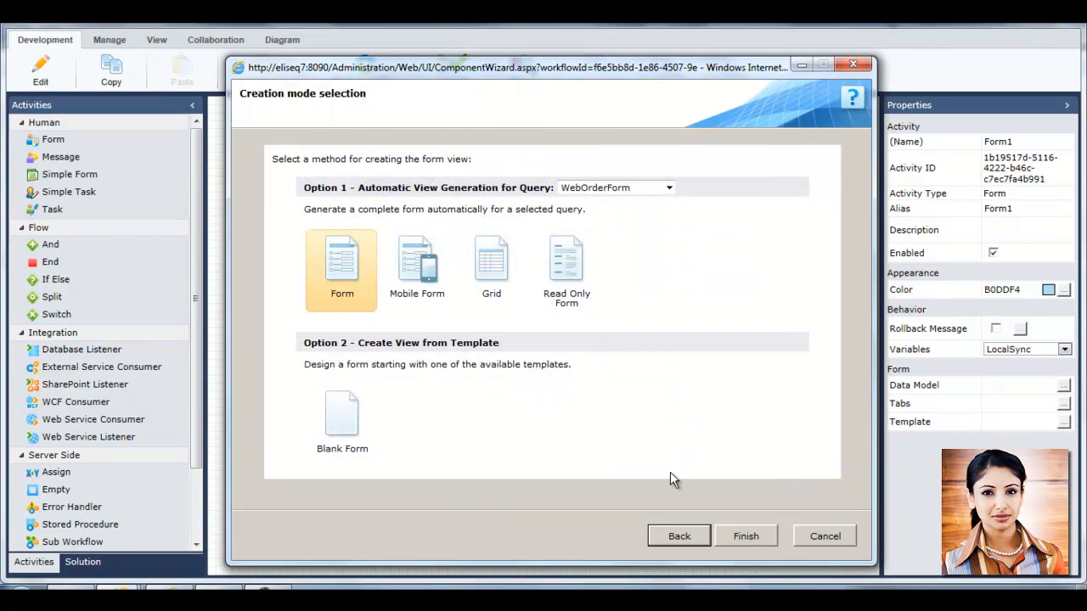
pyautogui.click(743, 536)
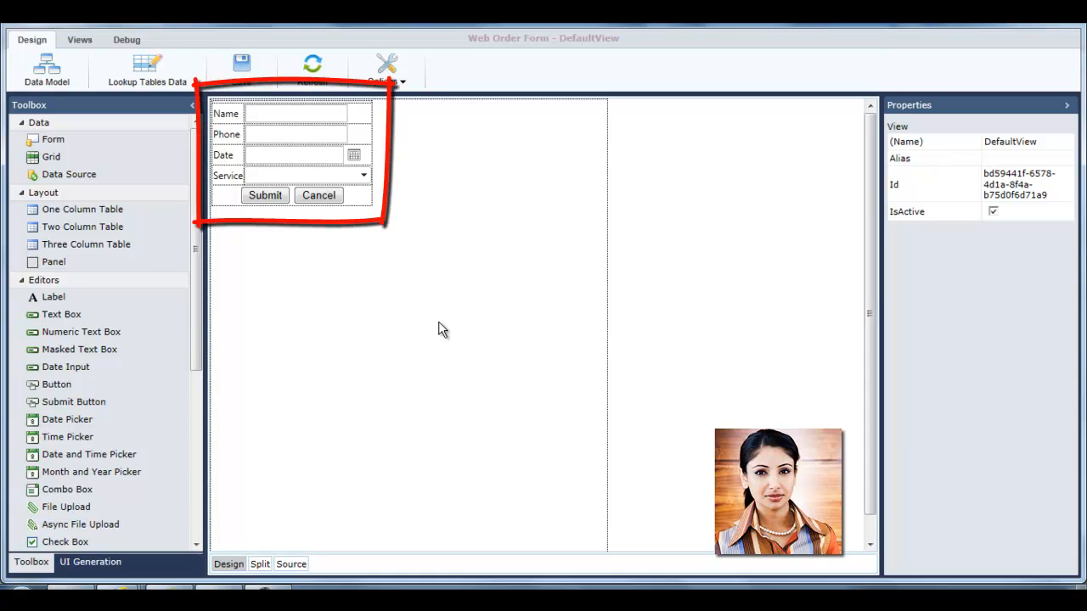
pyautogui.moveTo(408, 314)
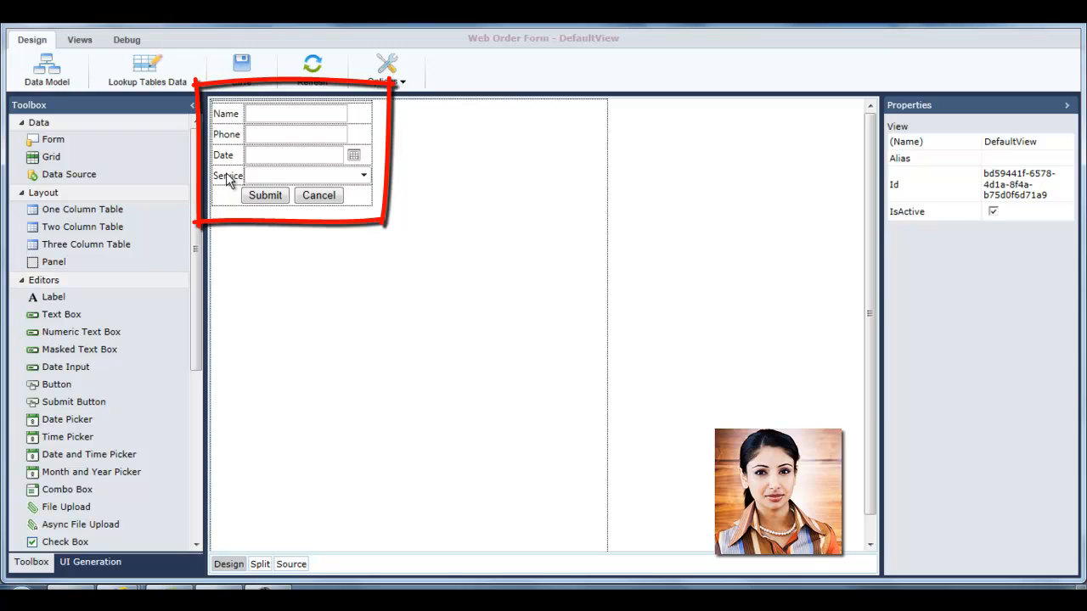
pyautogui.moveTo(428, 272)
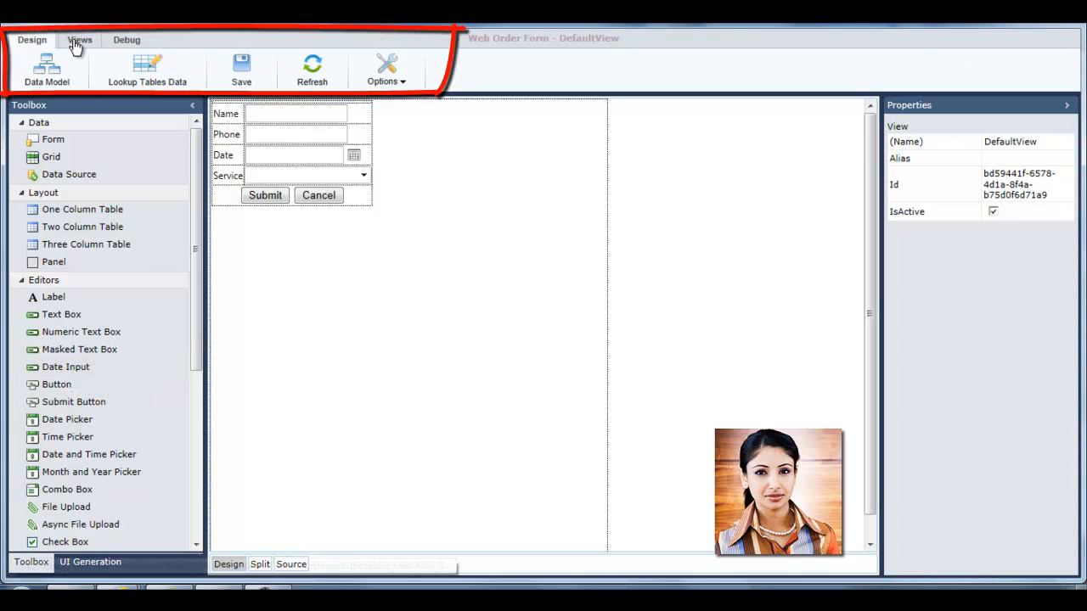
# - Return to the diagram, select the Provisioning task and launch its notification Message editor
pyautogui.click(126, 40)
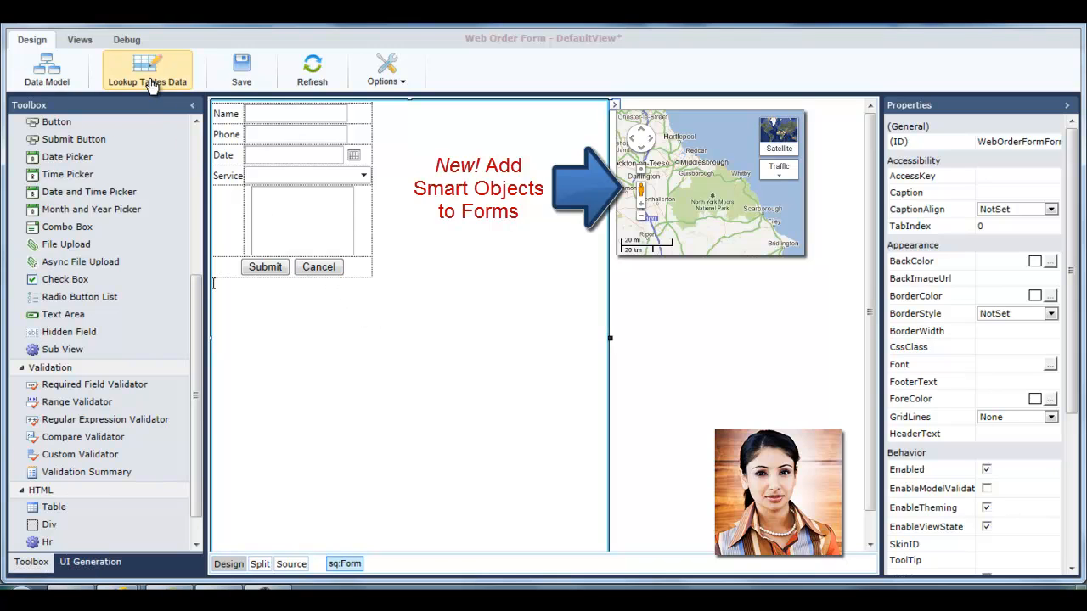
pyautogui.moveTo(176, 88)
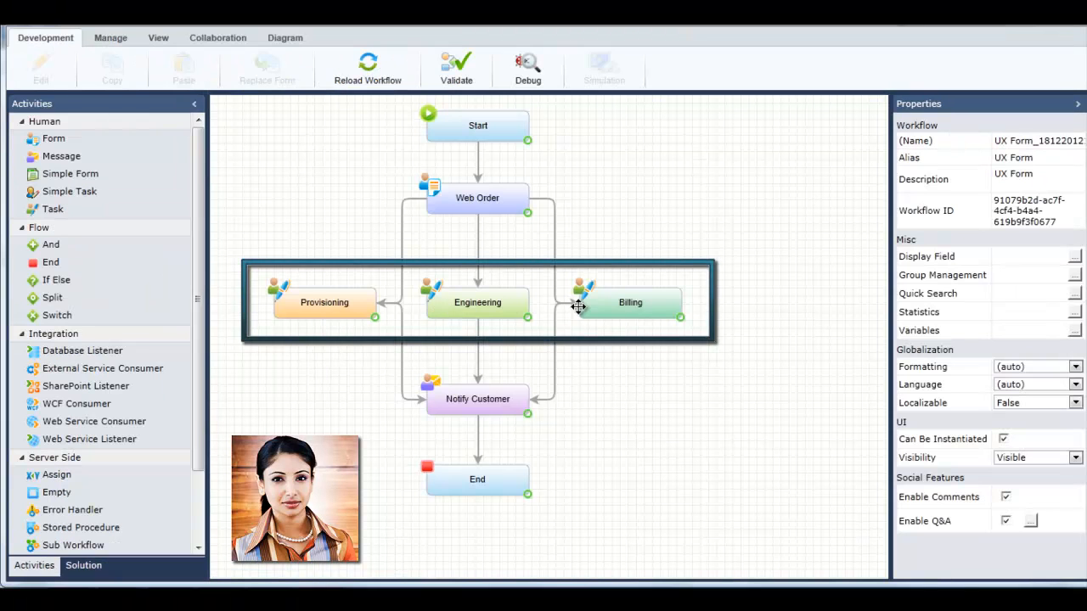
pyautogui.click(323, 302)
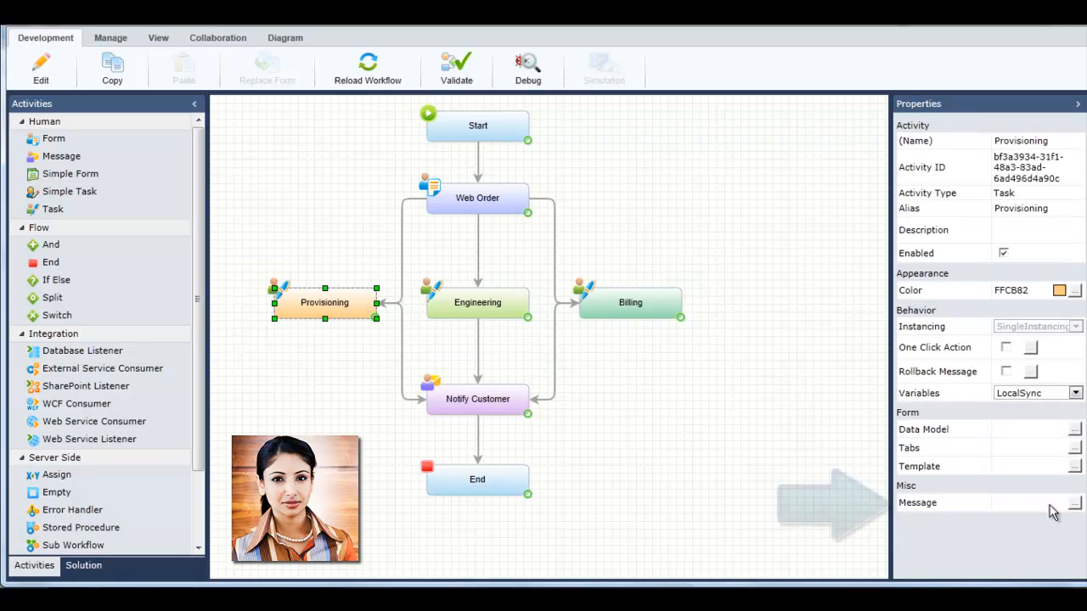
pyautogui.click(1075, 502)
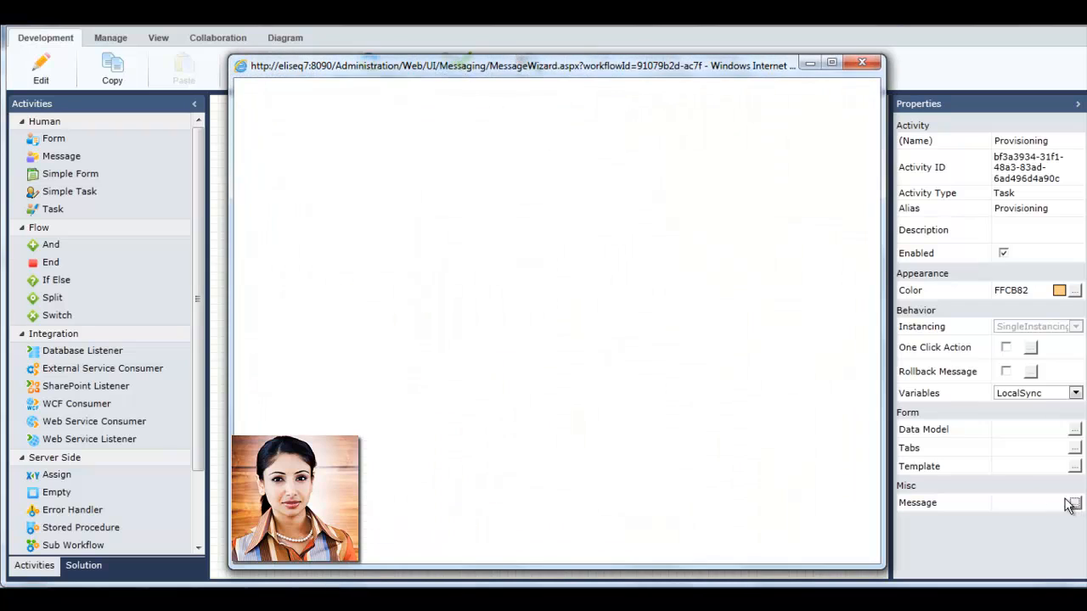
# - Append 'This is appropriate for Ord...' to the message body and move to the Recipients step
pyautogui.click(1074, 502)
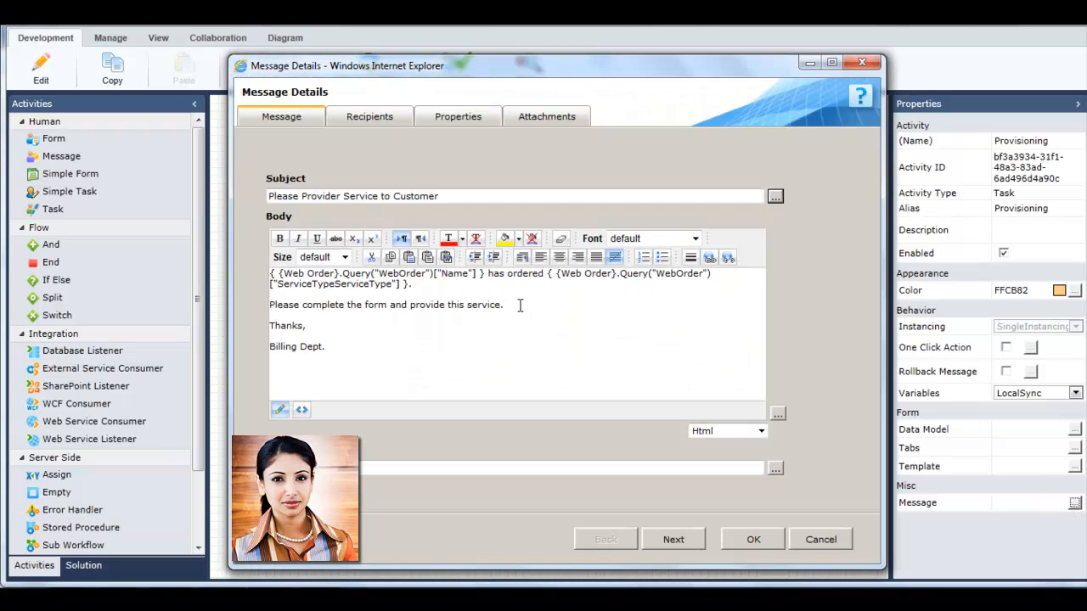
pyautogui.write('This is appro')
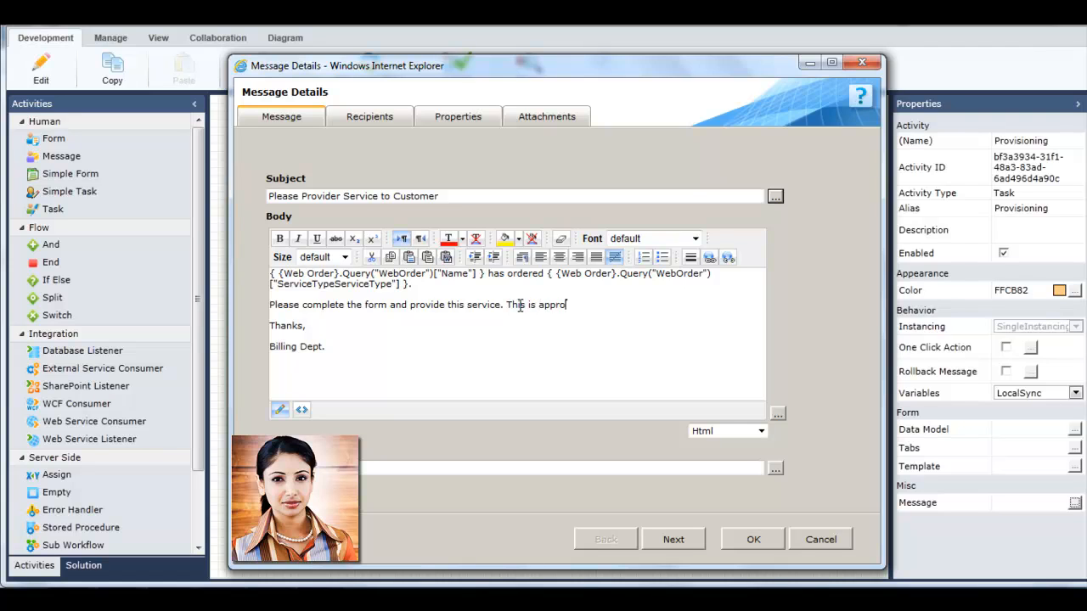
pyautogui.write('priate for Ord')
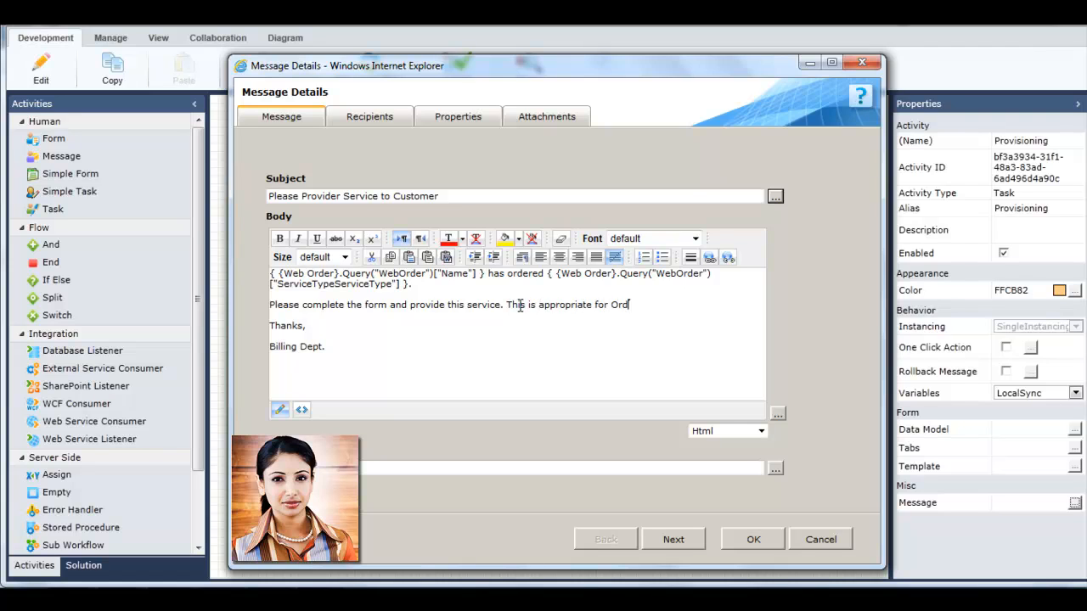
pyautogui.click(370, 116)
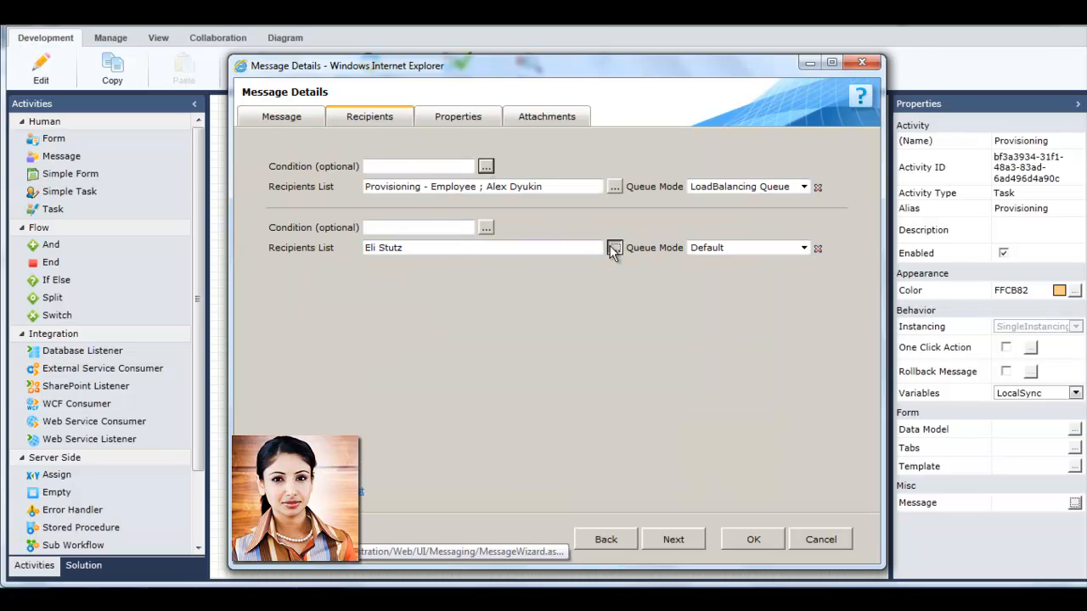
# - Add a user to the second Recipients List and assign it the Manager role
pyautogui.click(615, 248)
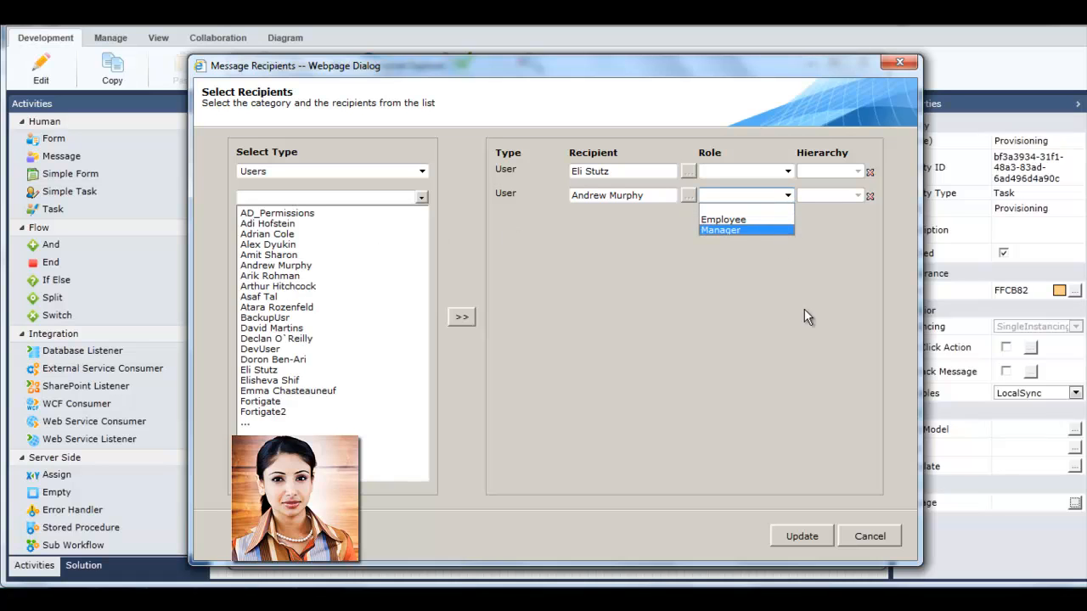
pyautogui.click(799, 537)
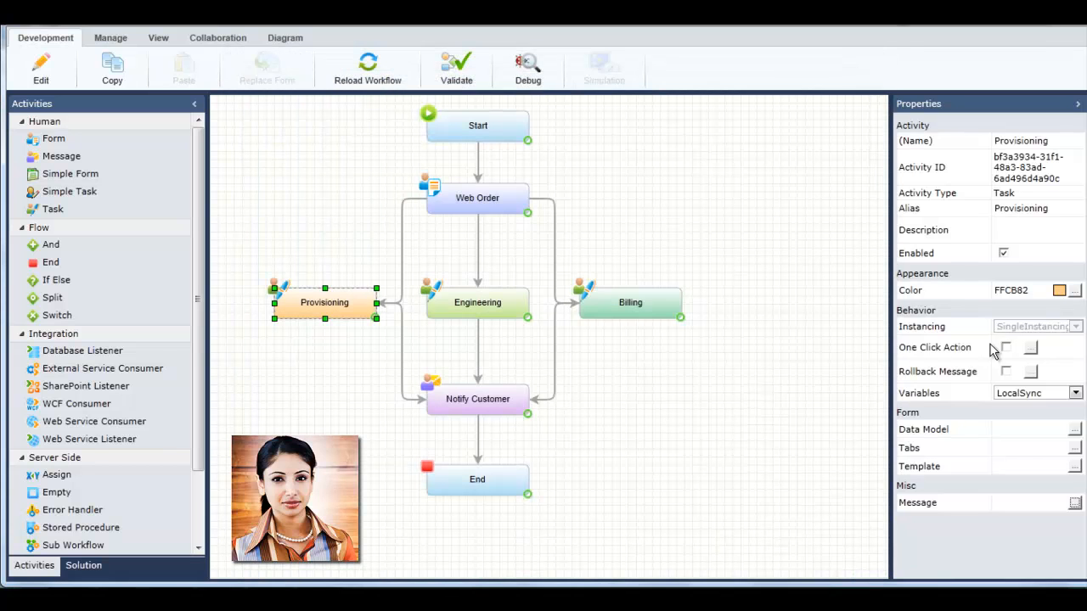
# - Add swimlanes to the diagram and a comment about web or mobile ordering beside Web Order
pyautogui.click(1005, 346)
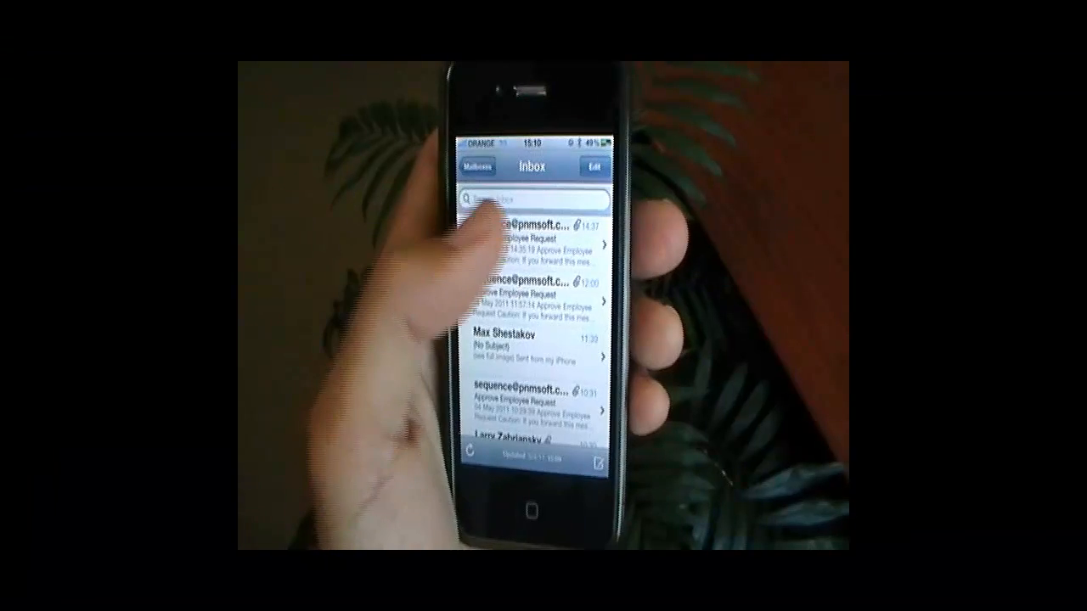
pyautogui.click(534, 238)
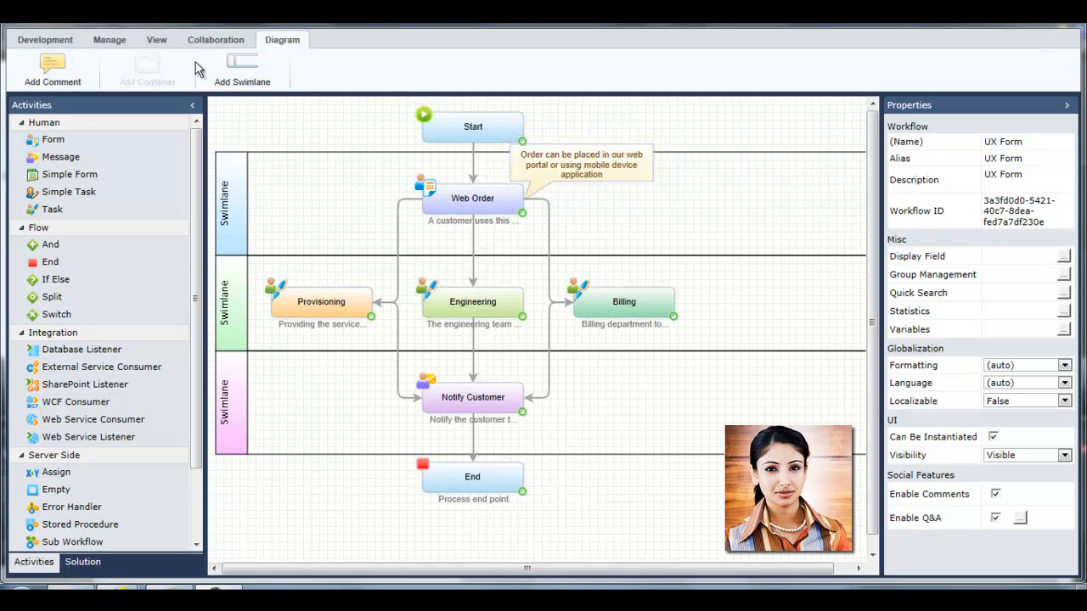
# - Validate the workflow from Development, then start a debug run as a new instance
pyautogui.click(44, 39)
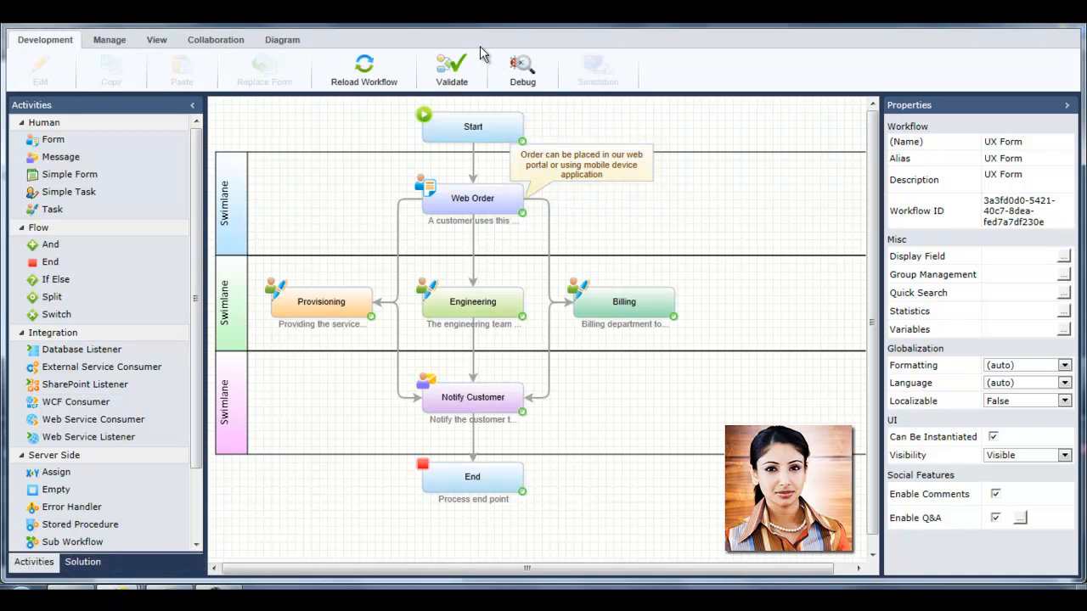
pyautogui.click(452, 68)
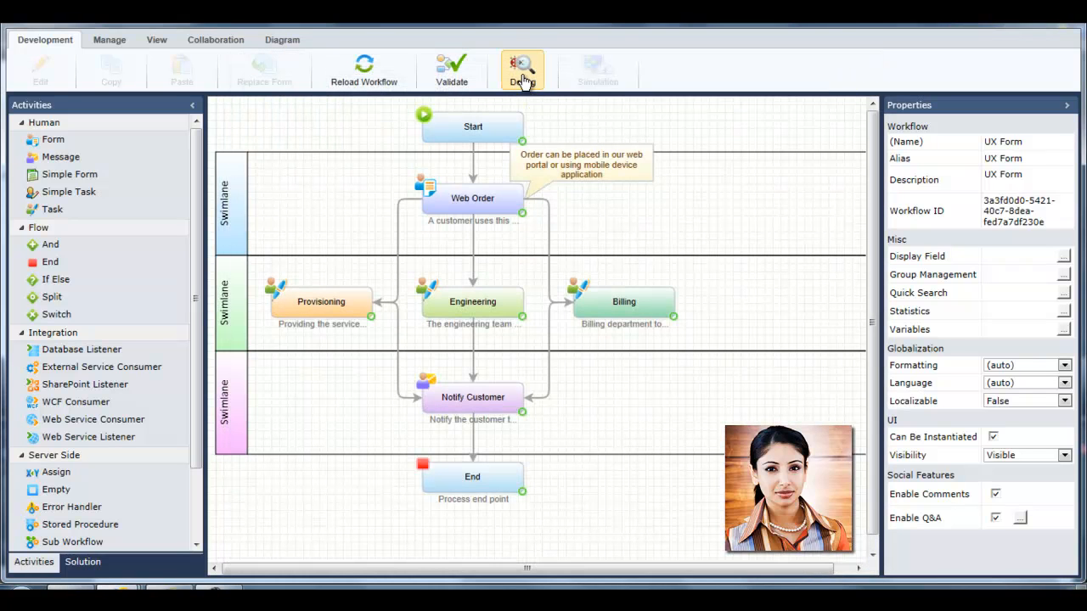
pyautogui.click(523, 71)
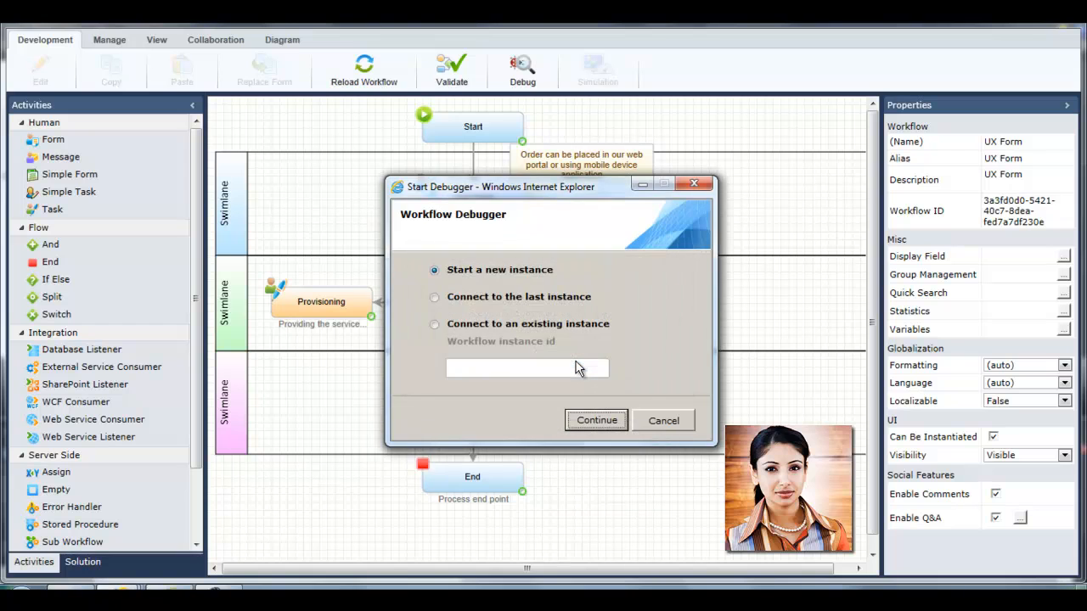
pyautogui.click(596, 421)
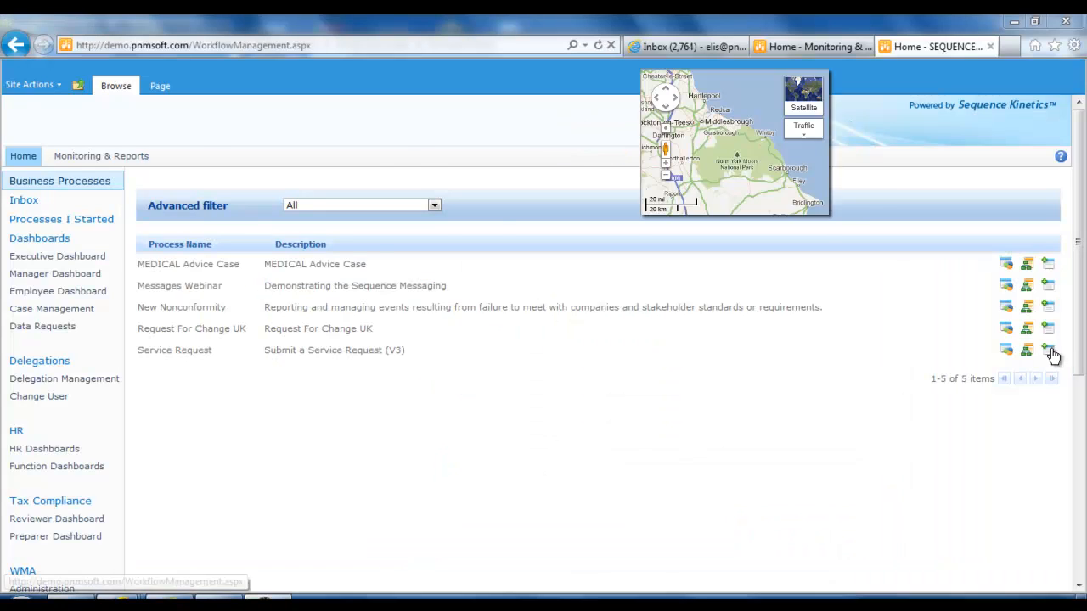
# - List the open Service Request instances, then show the Manager Dashboard KPIs
pyautogui.click(1049, 350)
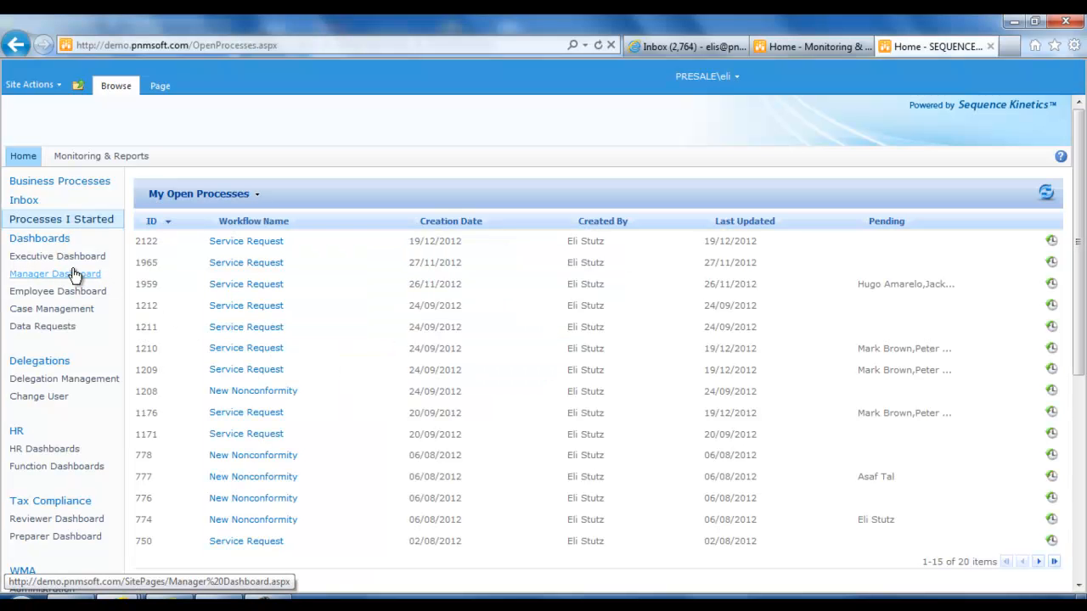
pyautogui.click(54, 274)
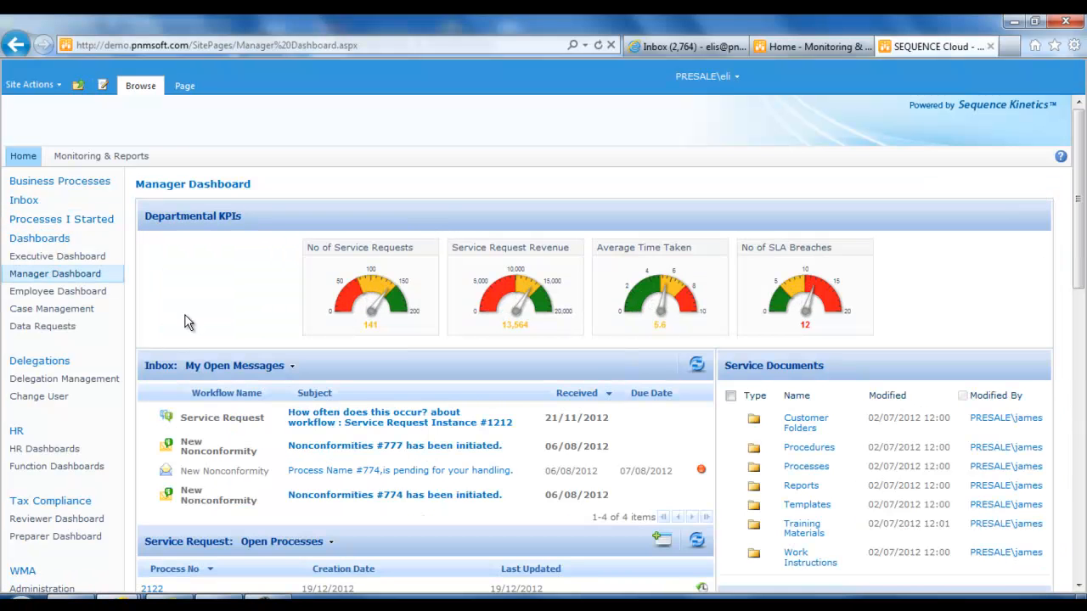